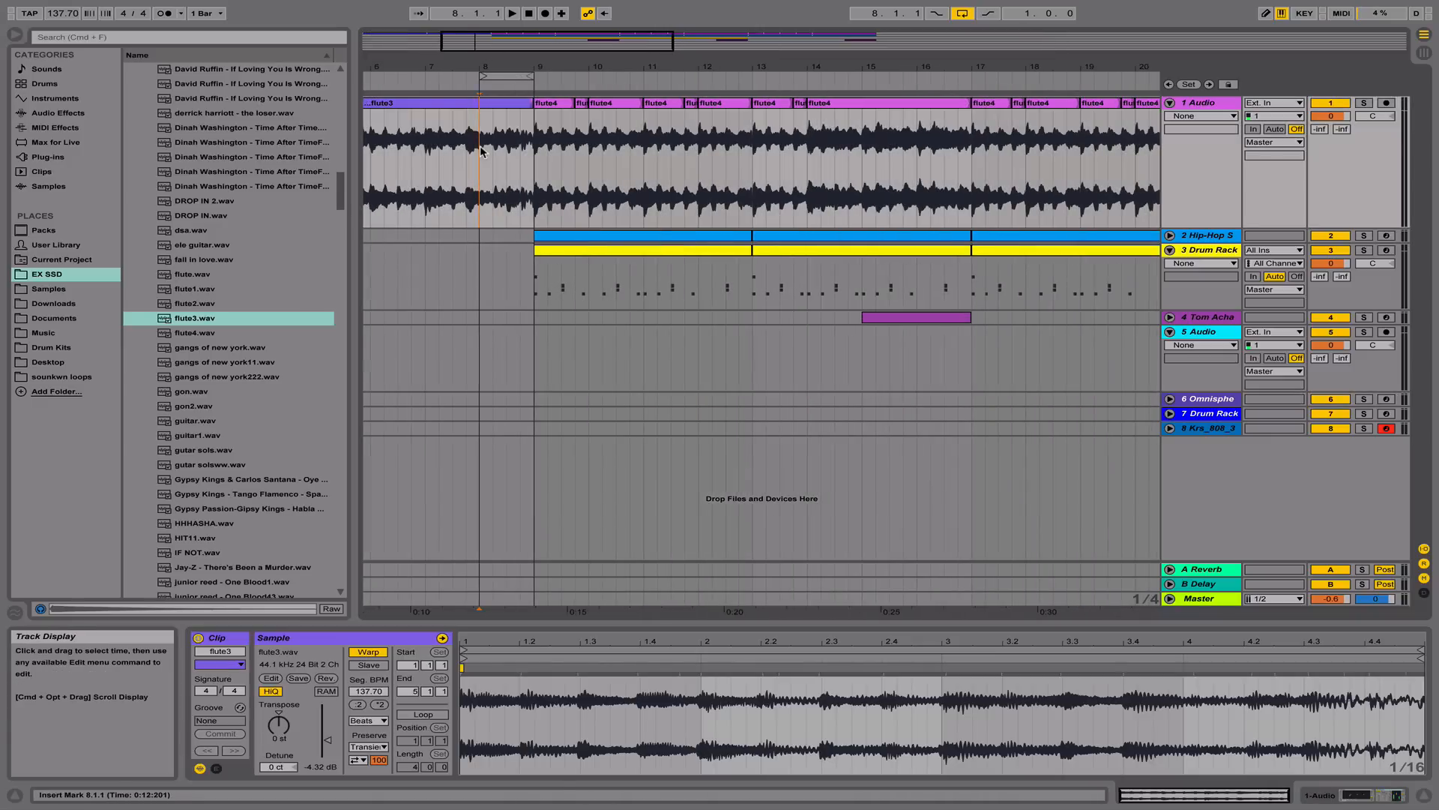
# - Place the edit point on the flute3 clip at bar 8
pyautogui.click(512, 14)
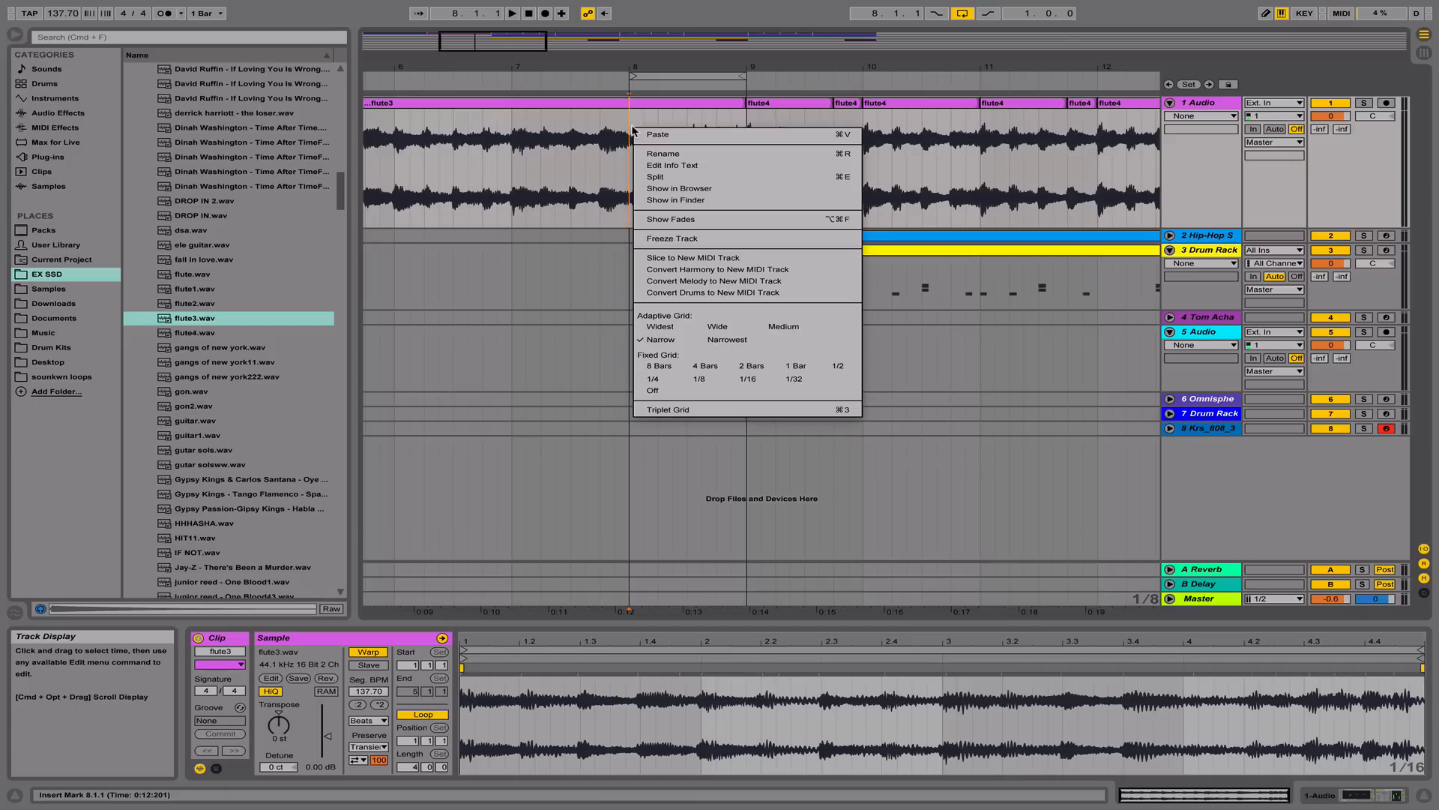
# - Split the flute clip at bar 8 and reveal the new clip's Envelopes box
pyautogui.click(667, 120)
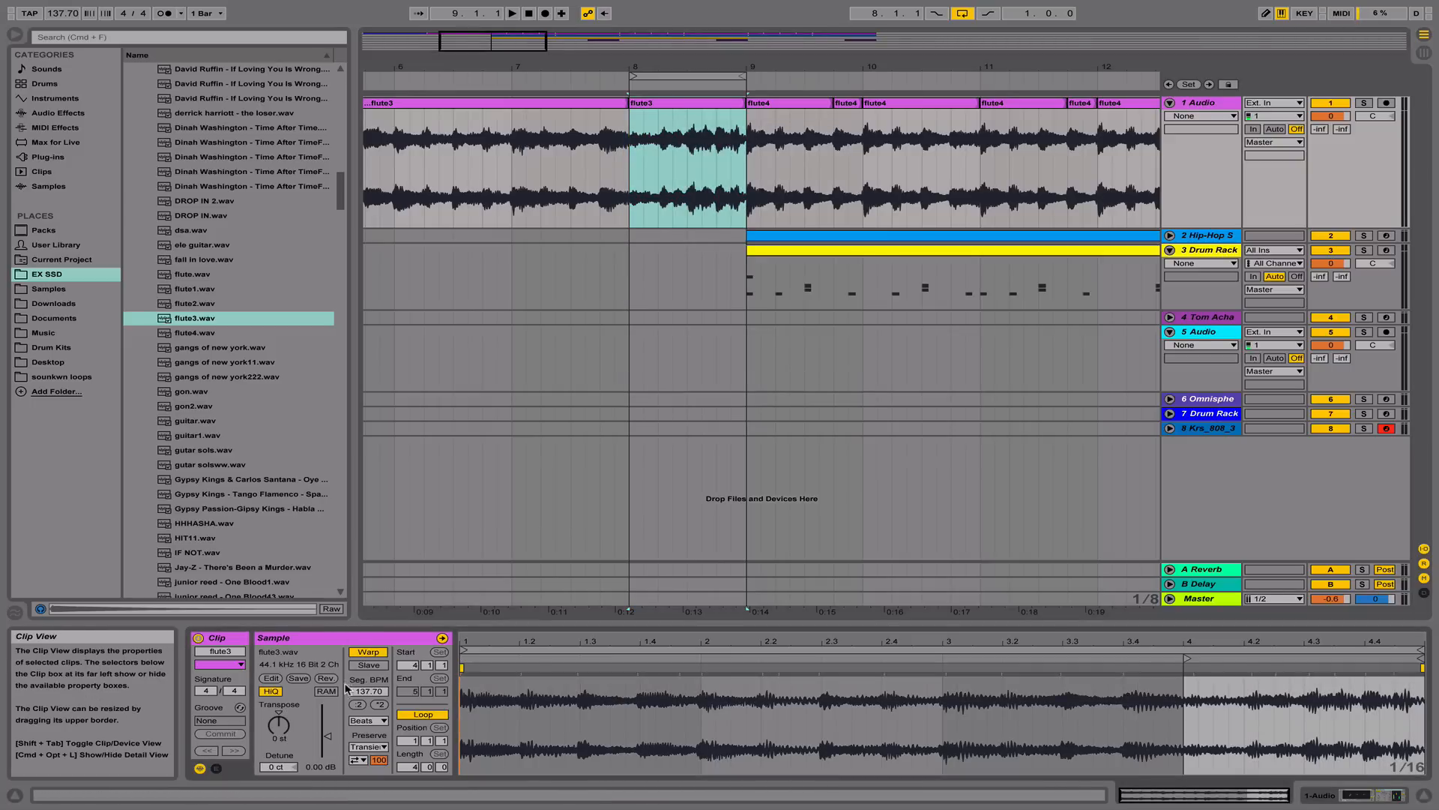
pyautogui.click(368, 720)
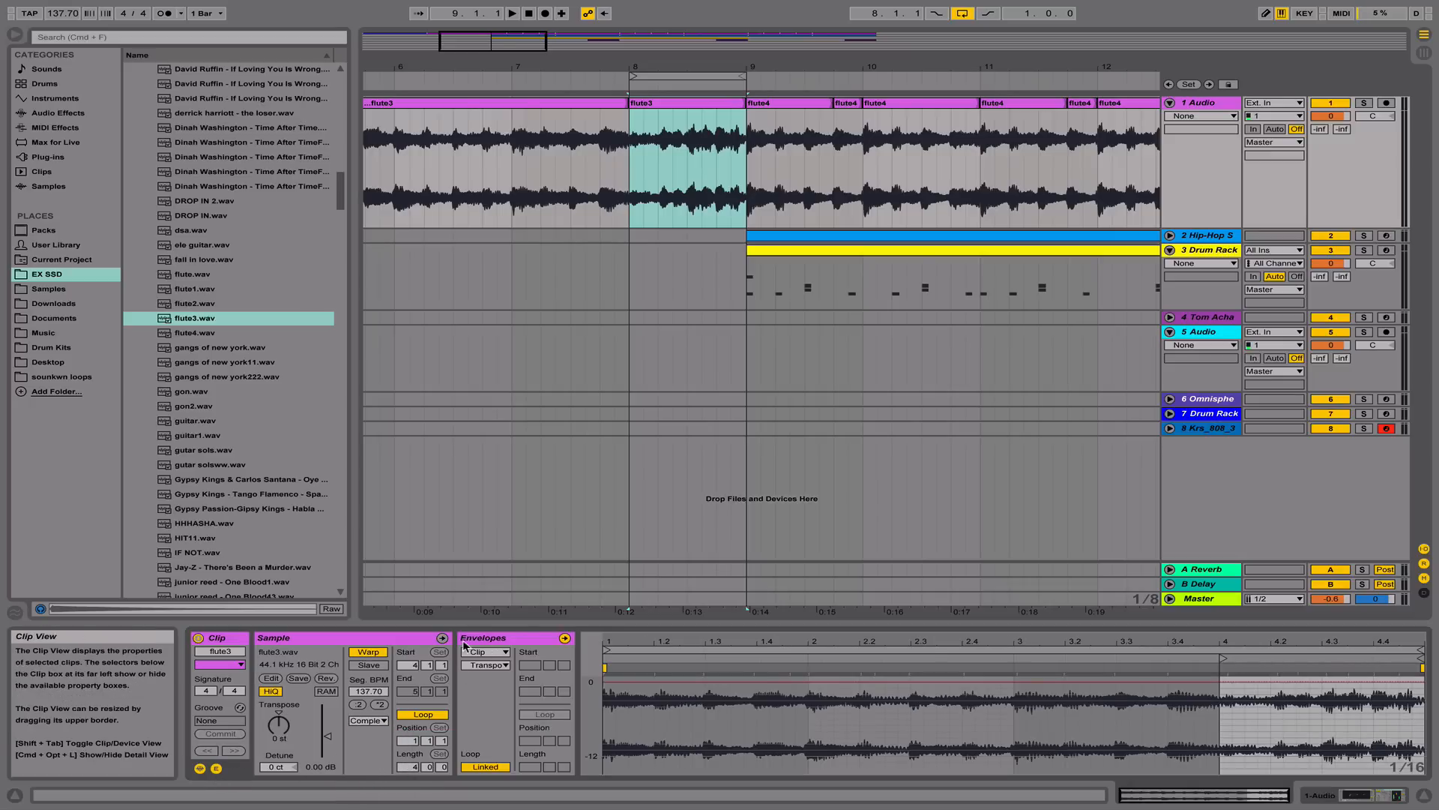
pyautogui.click(490, 666)
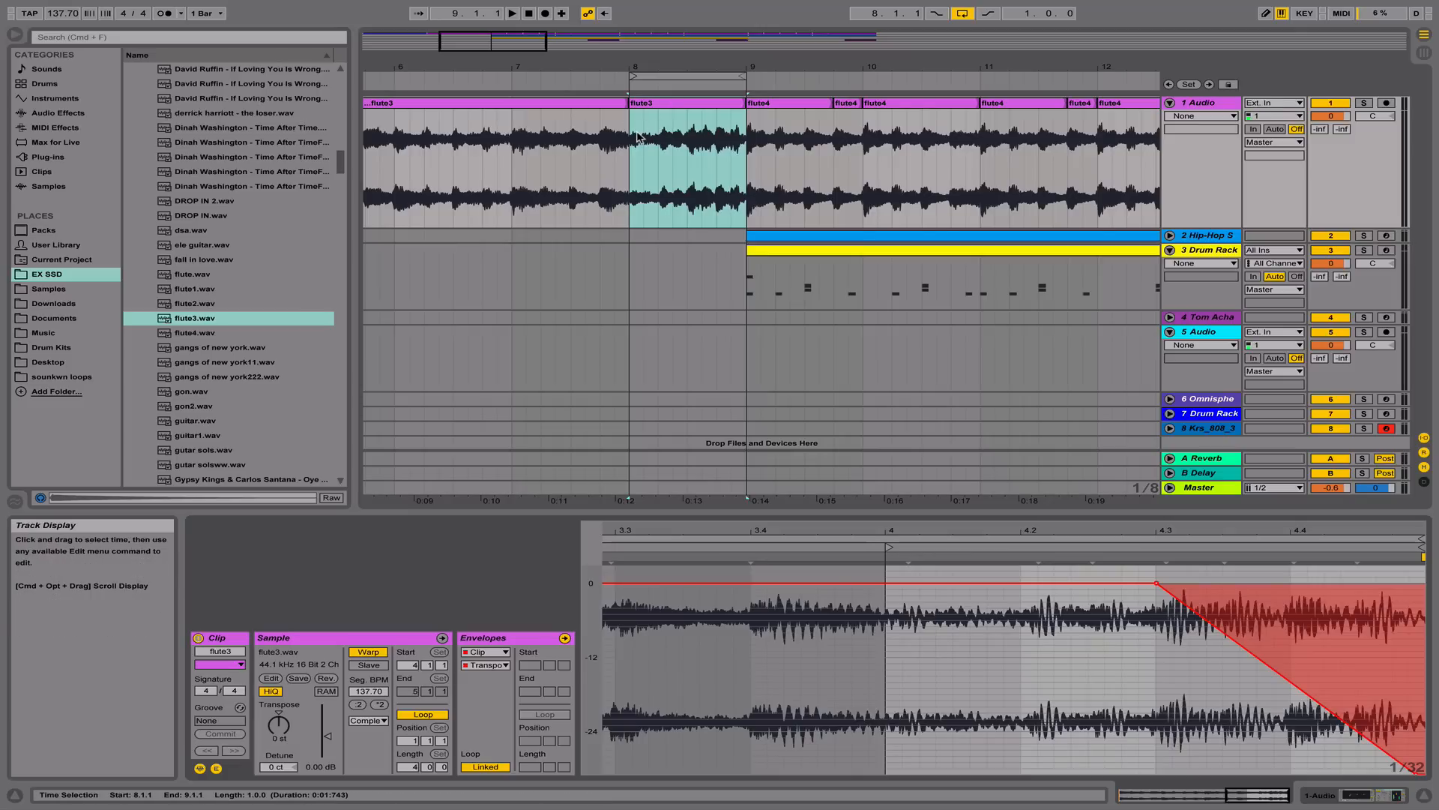
pyautogui.moveTo(518, 153)
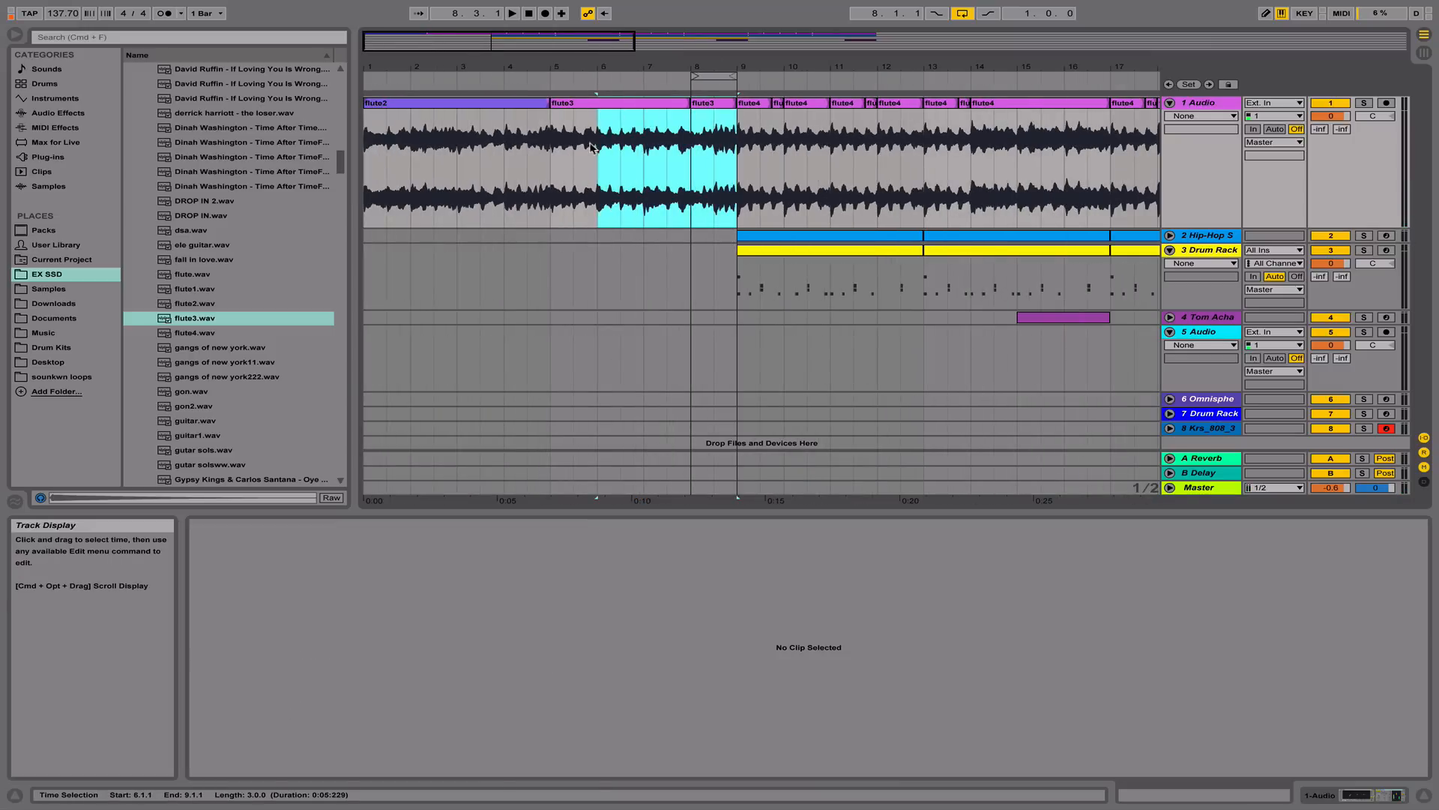
# - Consolidate the two flute3 clips from bar 5 to bar 9 into flute3-1
pyautogui.doubleClick(648, 108)
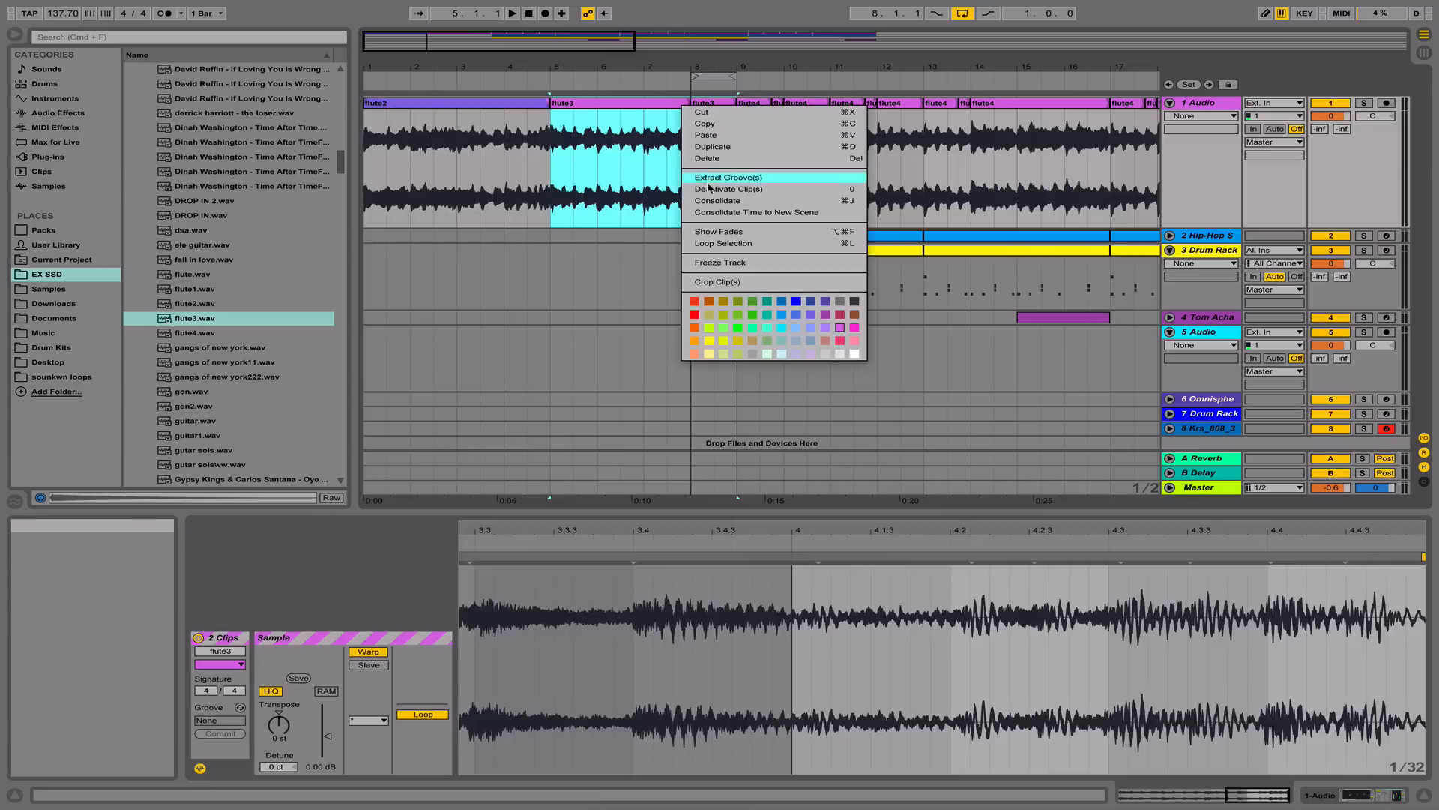
pyautogui.click(718, 201)
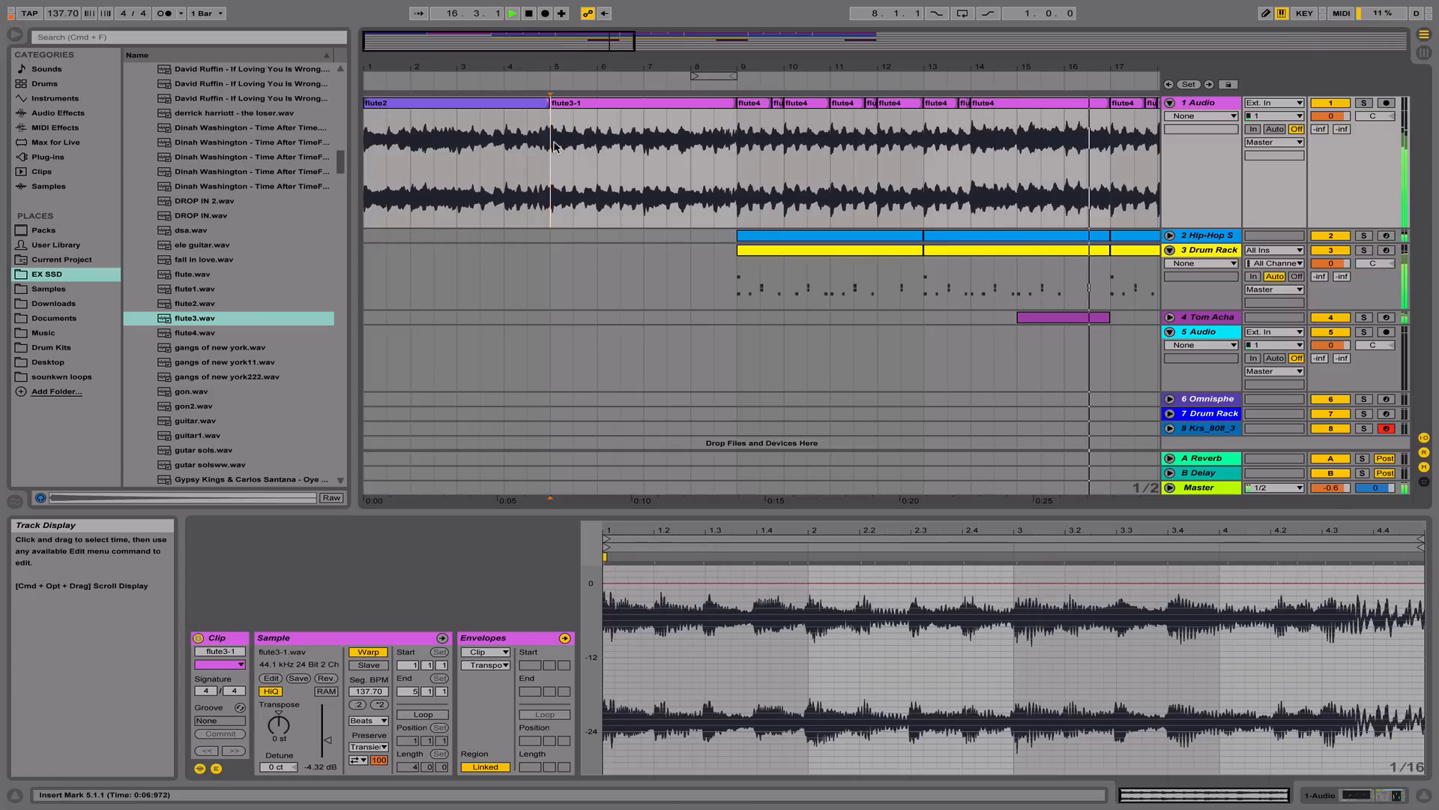
pyautogui.click(511, 13)
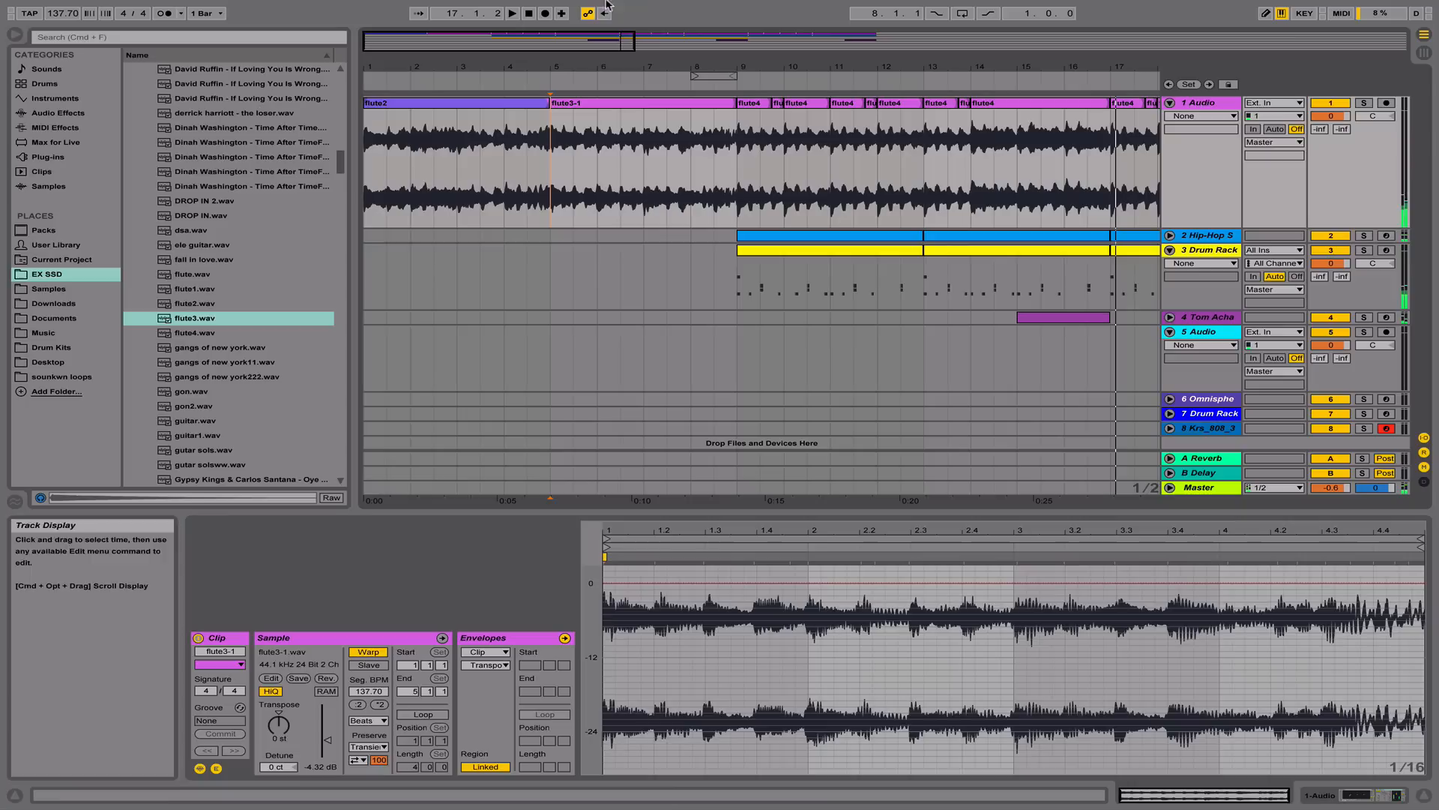